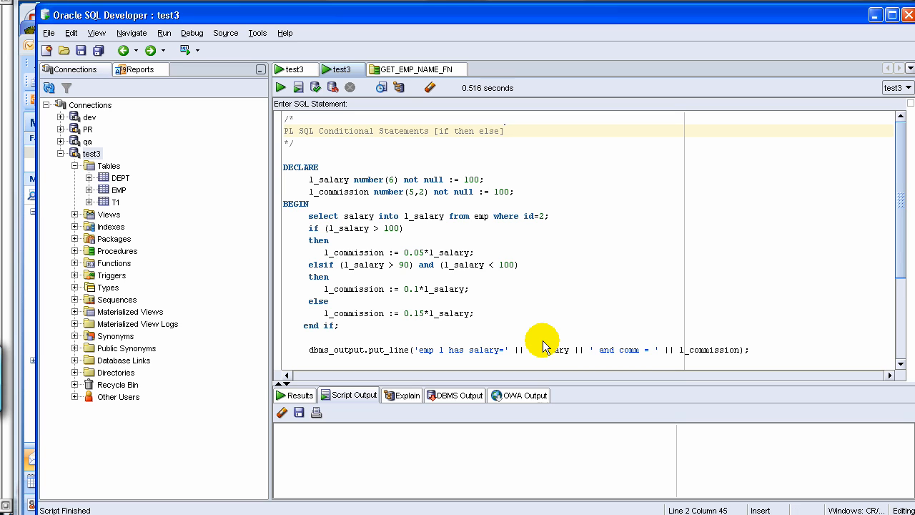
mouse_move(512, 259)
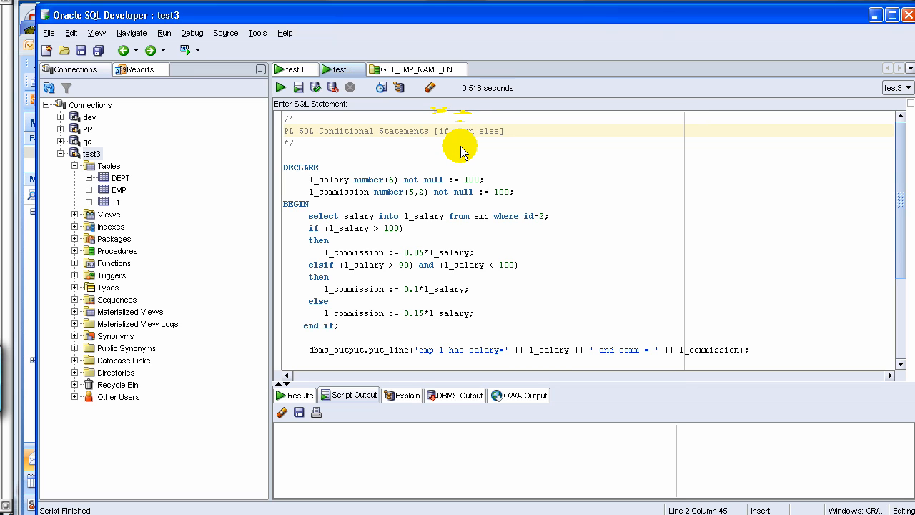
mouse_move(344, 193)
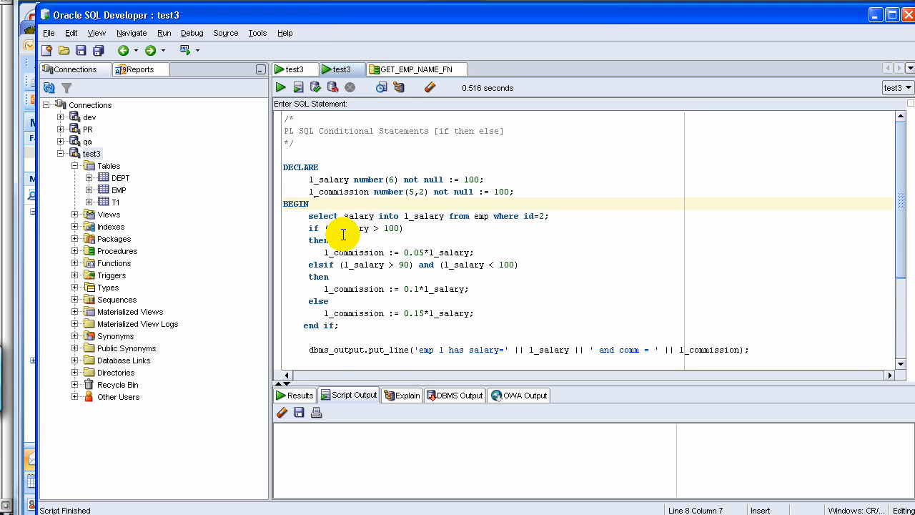
Run the select from emp query, returning the three employee rows
scroll(down, 3)
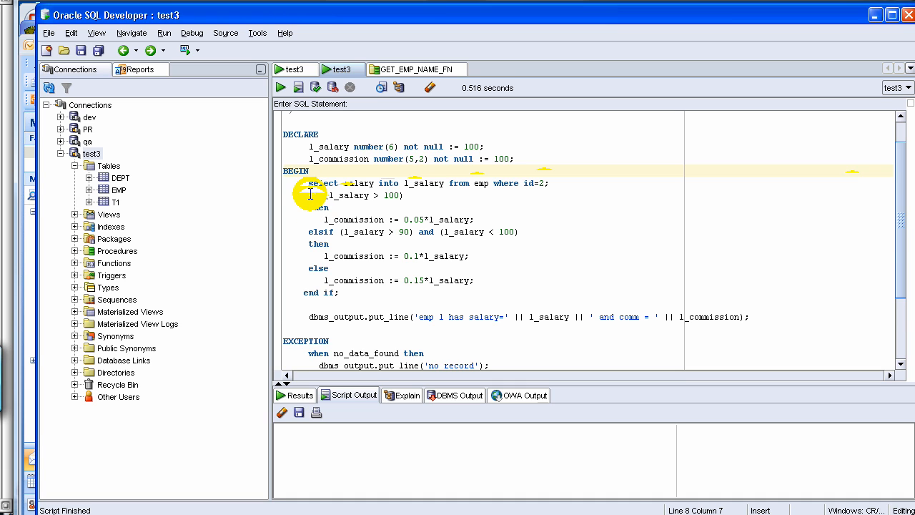
mouse_move(318, 208)
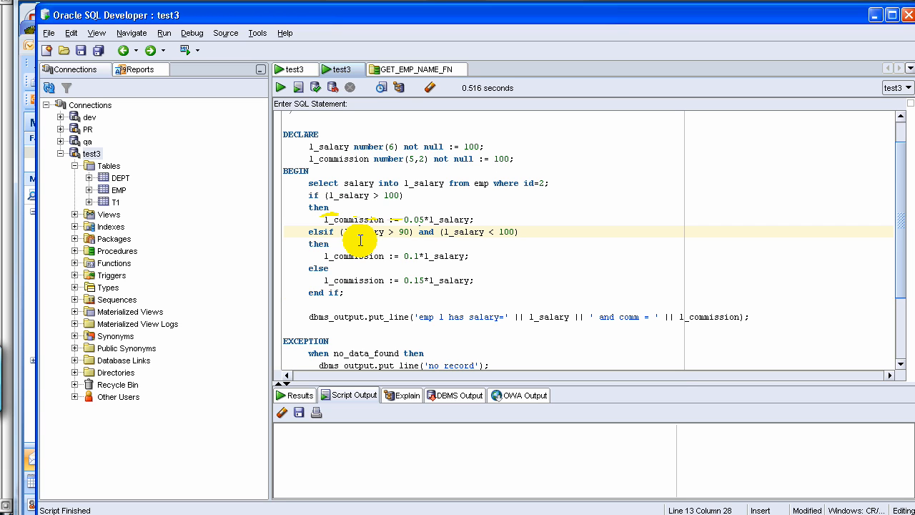
mouse_move(427, 232)
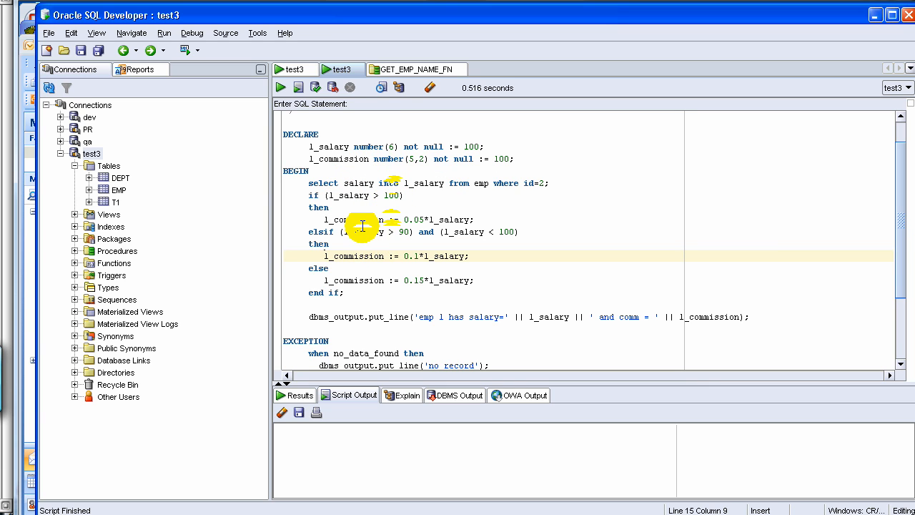
scroll(down, 3)
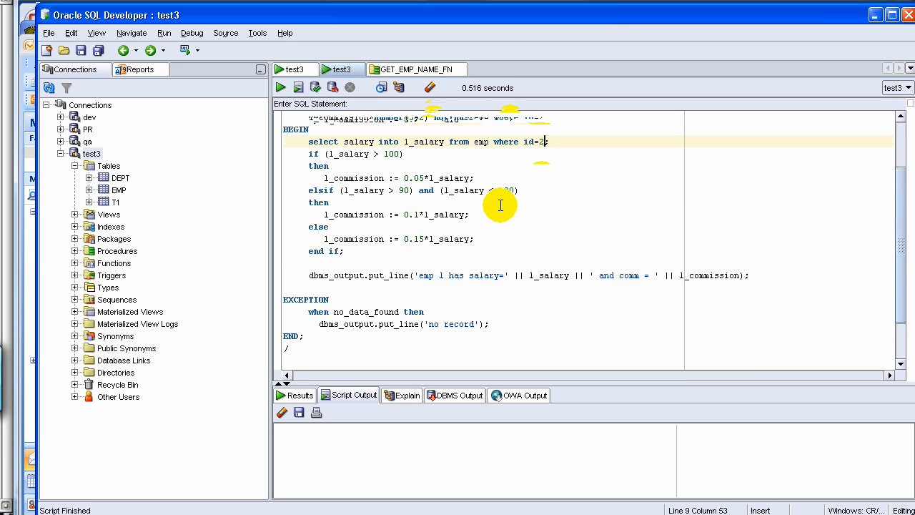
scroll(down, 3)
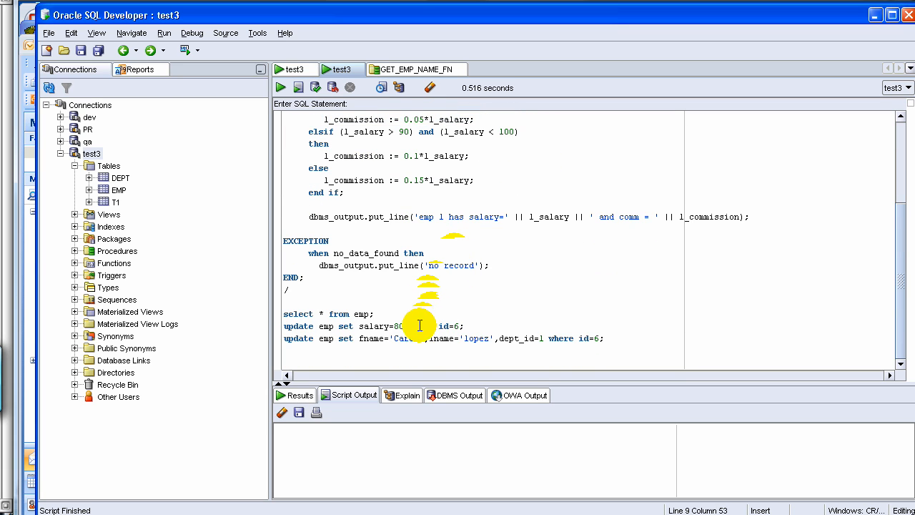
click(374, 315)
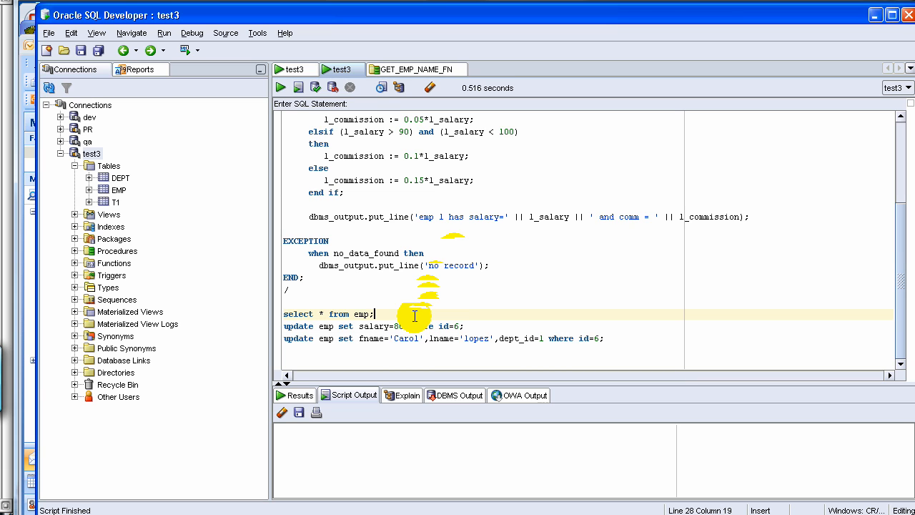
click(281, 87)
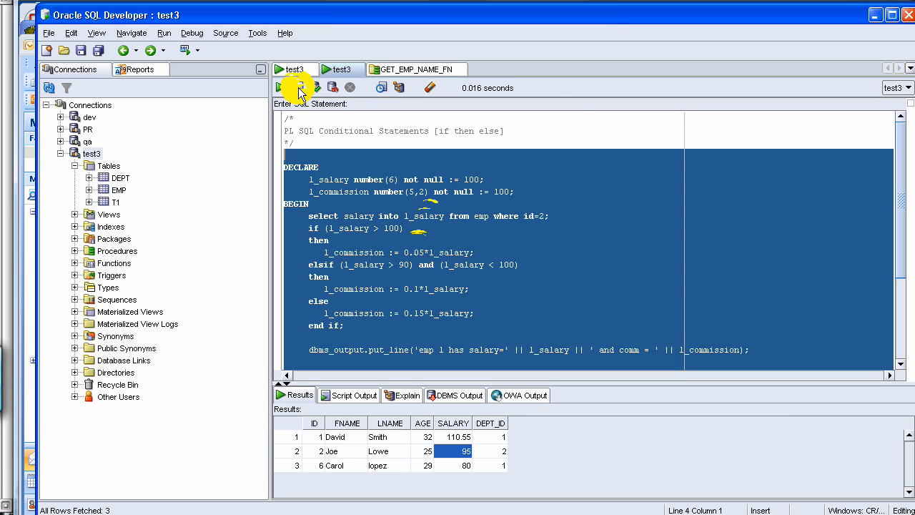
Run the PL/SQL commission block as a script, printing salary 95 with commission 9.5
click(297, 87)
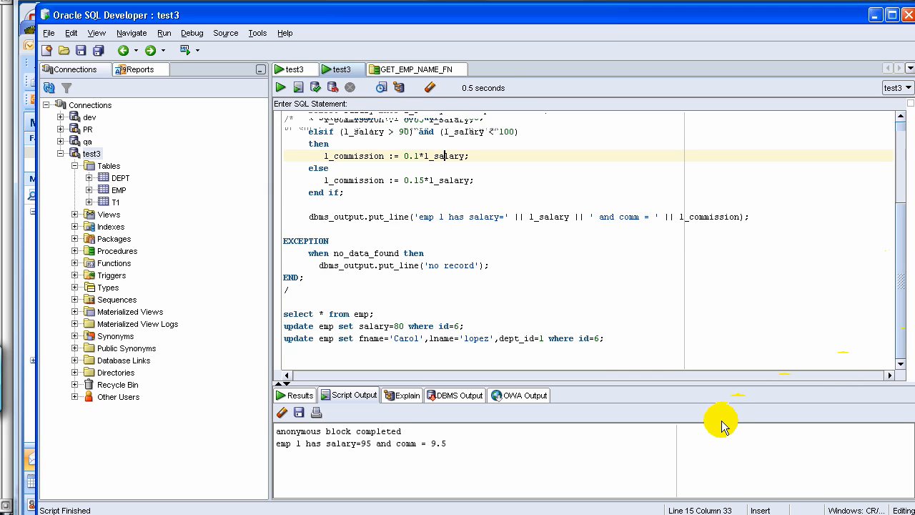
mouse_move(561, 397)
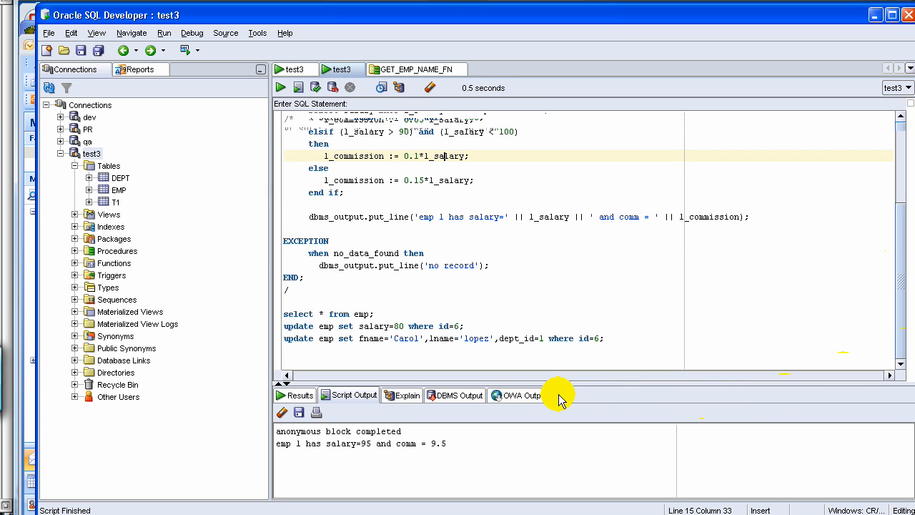
mouse_move(523, 292)
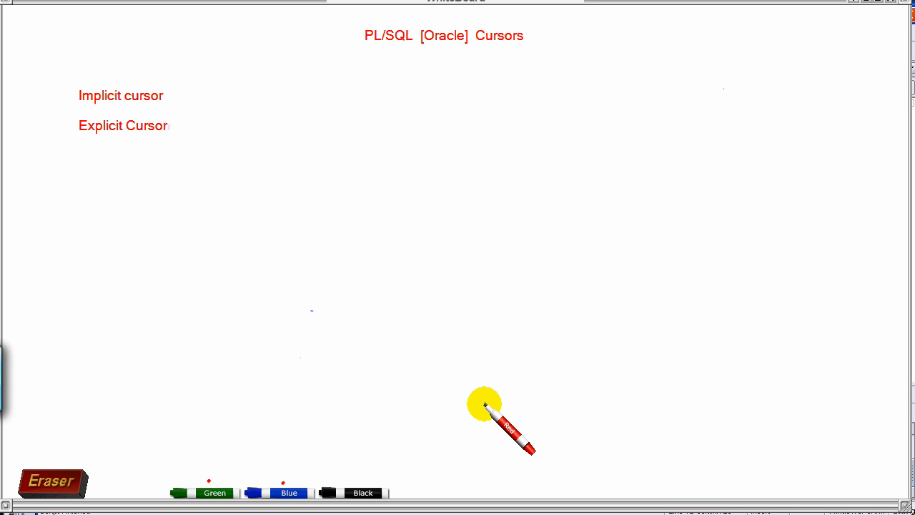
mouse_move(117, 114)
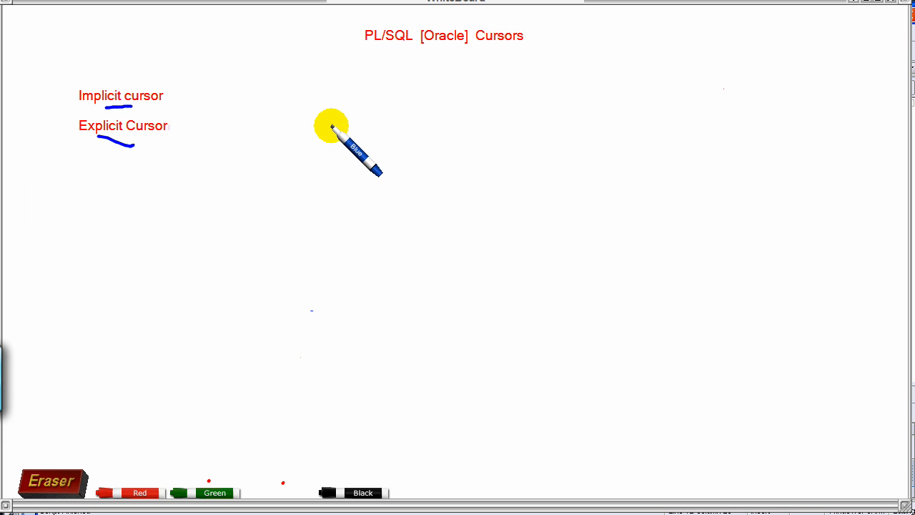
mouse_move(309, 127)
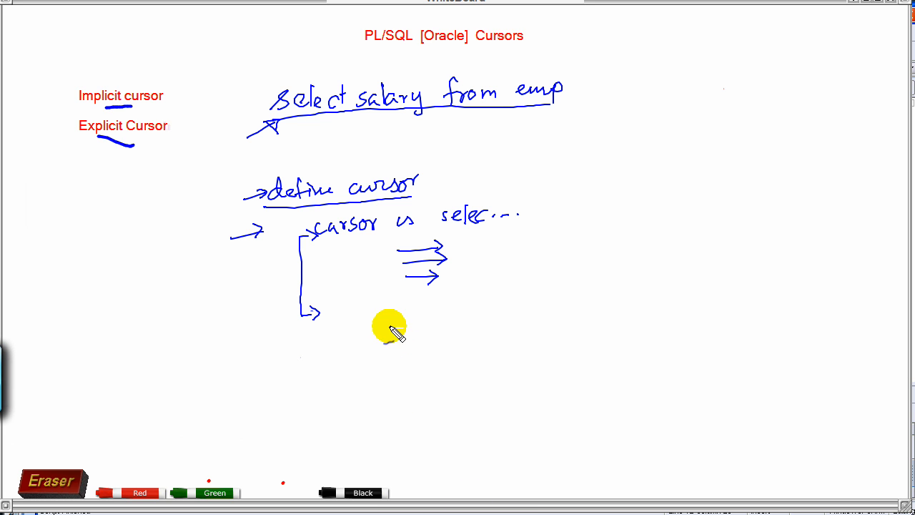
mouse_move(93, 154)
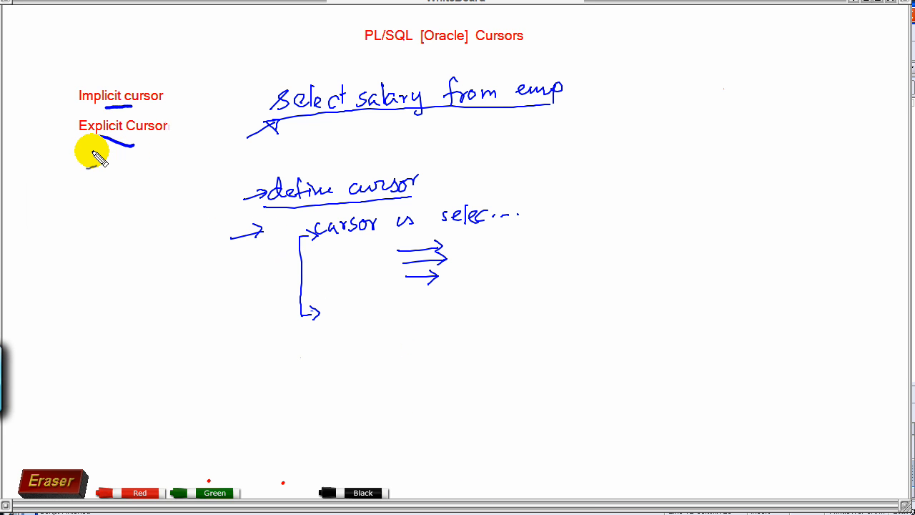
mouse_move(152, 169)
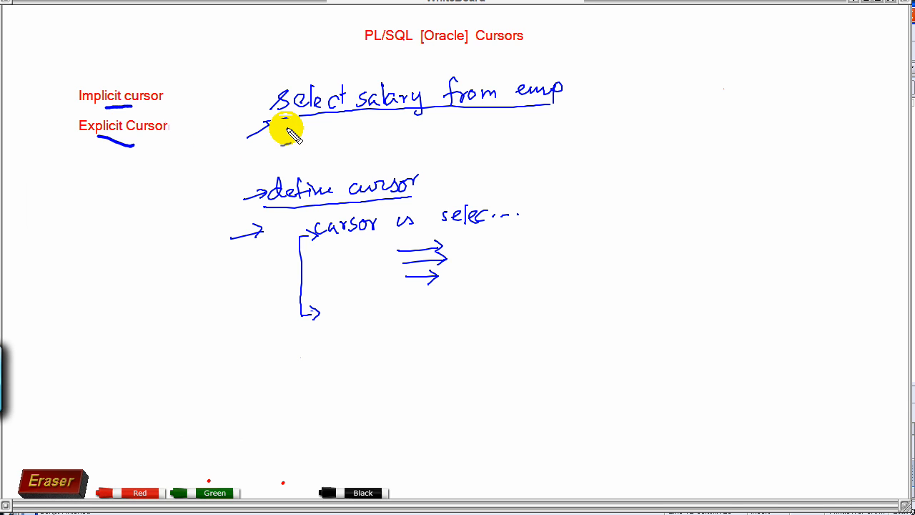
Underline 'select salary from emp' and sketch the 'define cursor' notes with arrows
drag(279, 127, 465, 127)
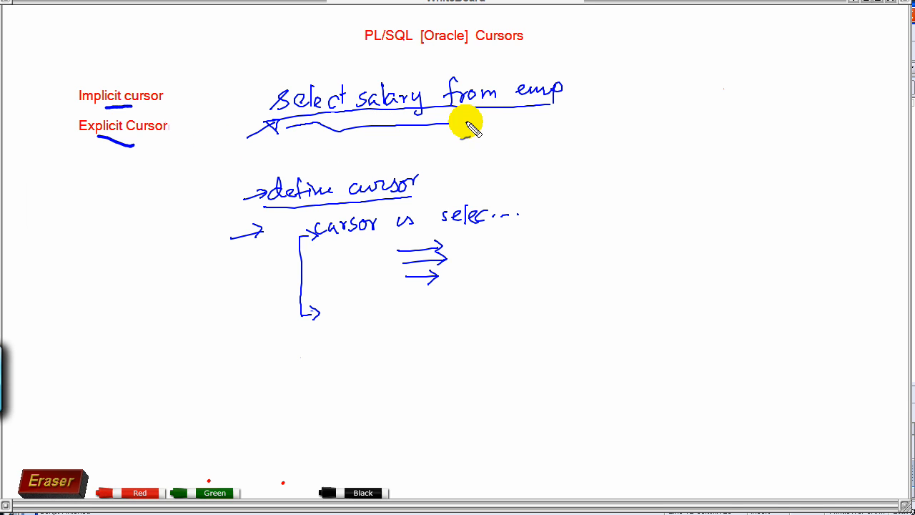
drag(472, 126, 565, 97)
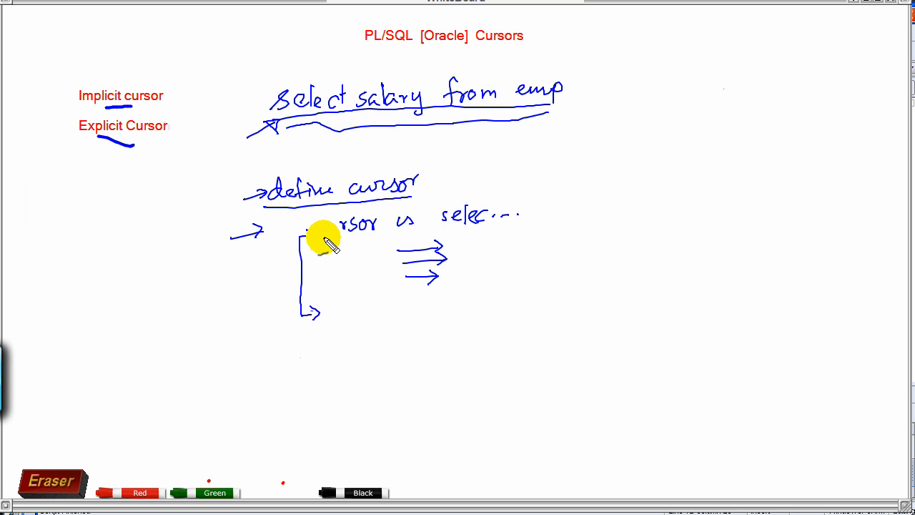
mouse_move(479, 223)
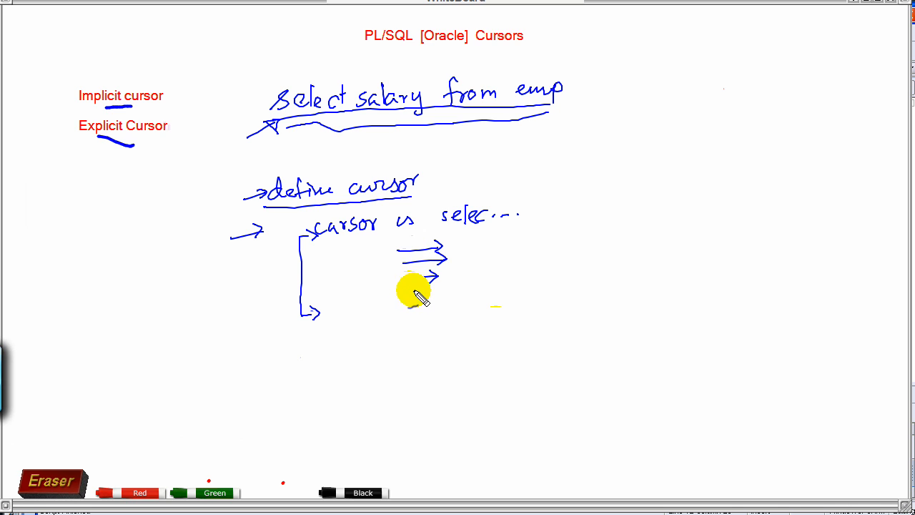
mouse_move(406, 260)
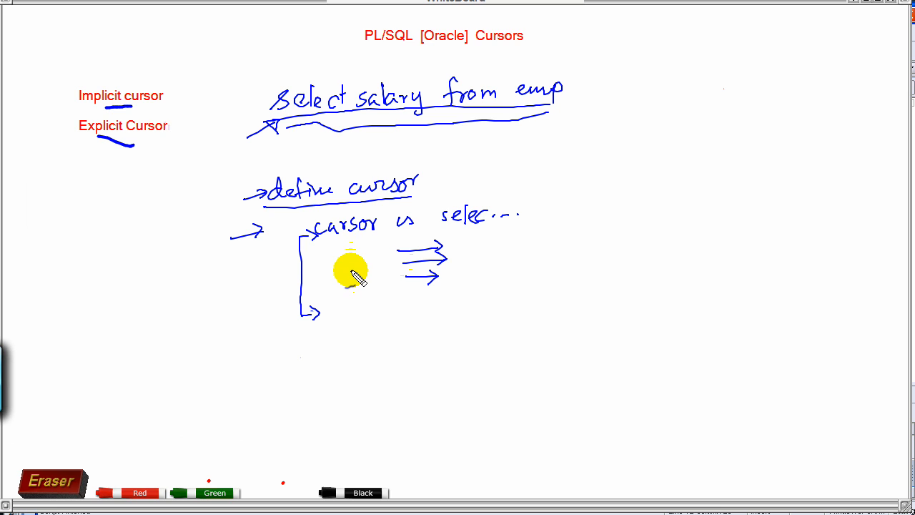
mouse_move(346, 117)
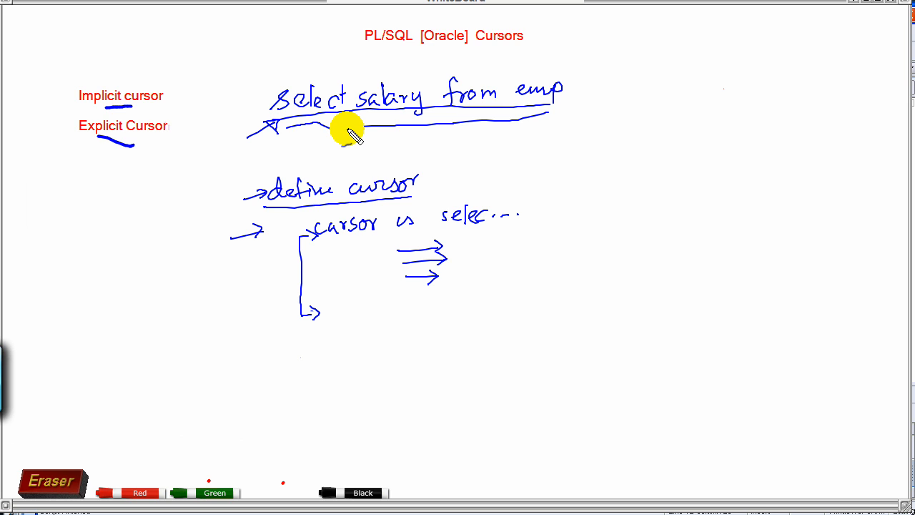
mouse_move(432, 189)
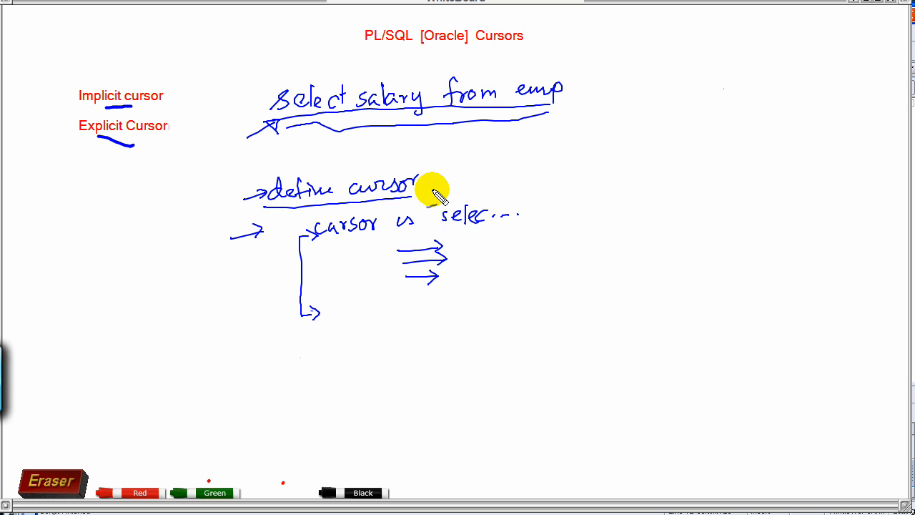
mouse_move(632, 395)
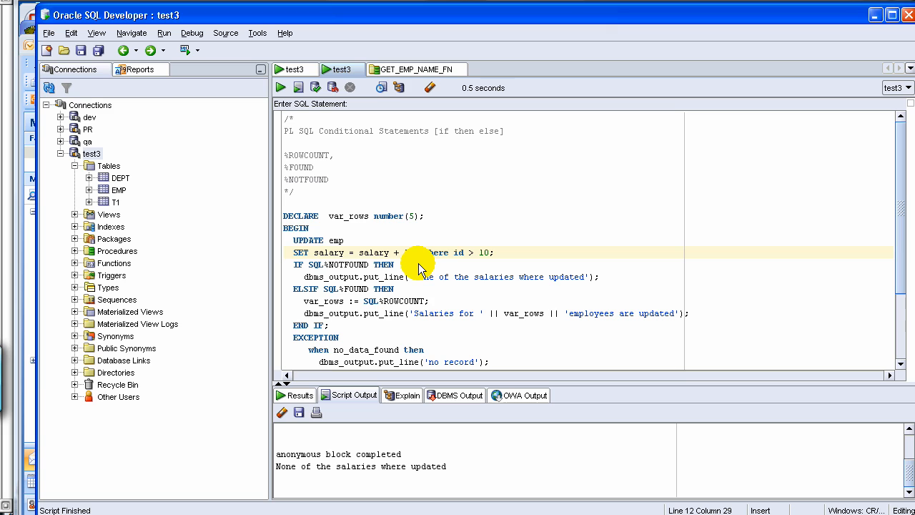
Make the UPDATE add 100 to salary for rows where id > 10
text(100)
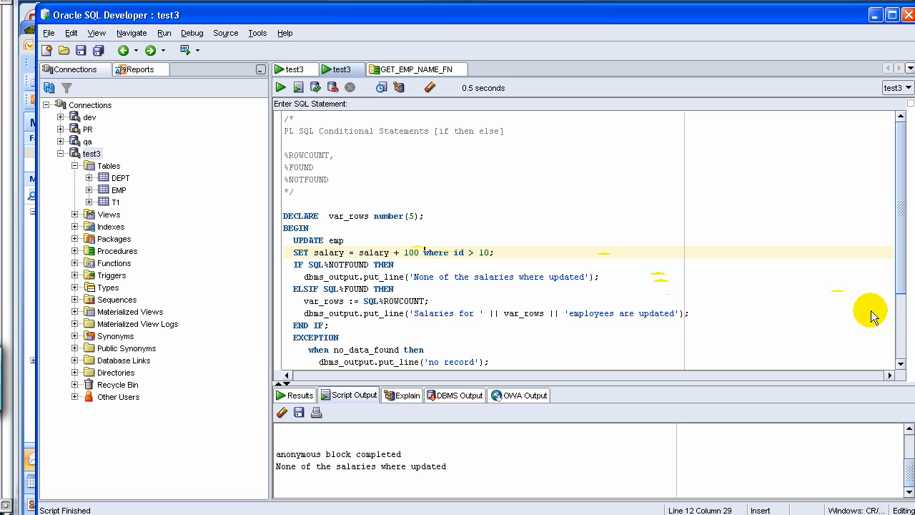
scroll(down, 3)
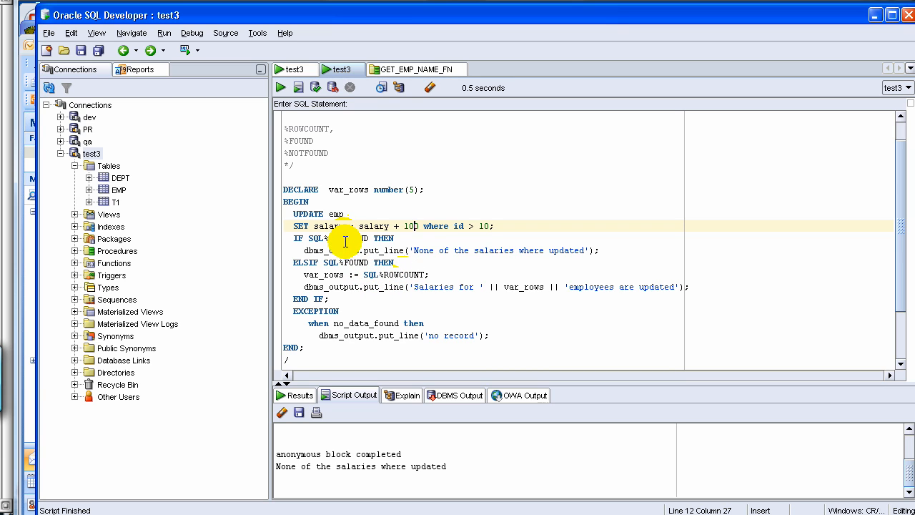
mouse_move(363, 278)
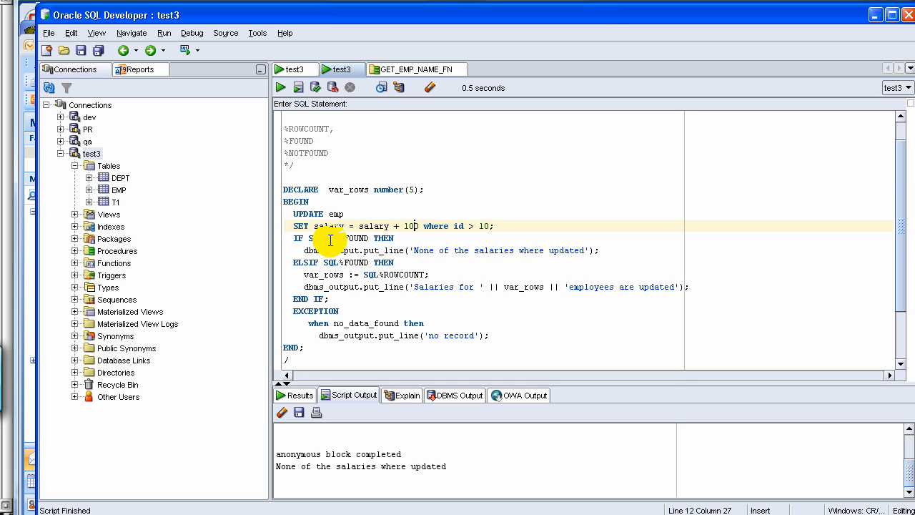
mouse_move(294, 214)
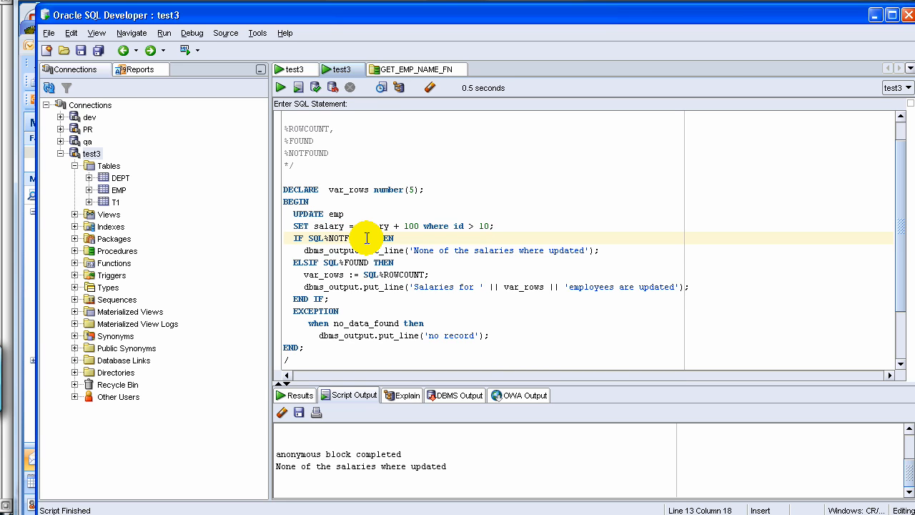
scroll(down, 3)
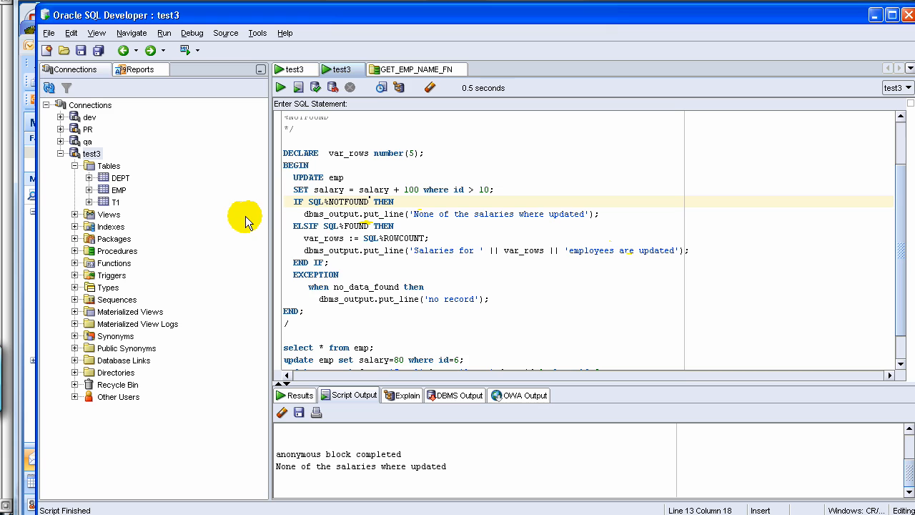
mouse_move(377, 192)
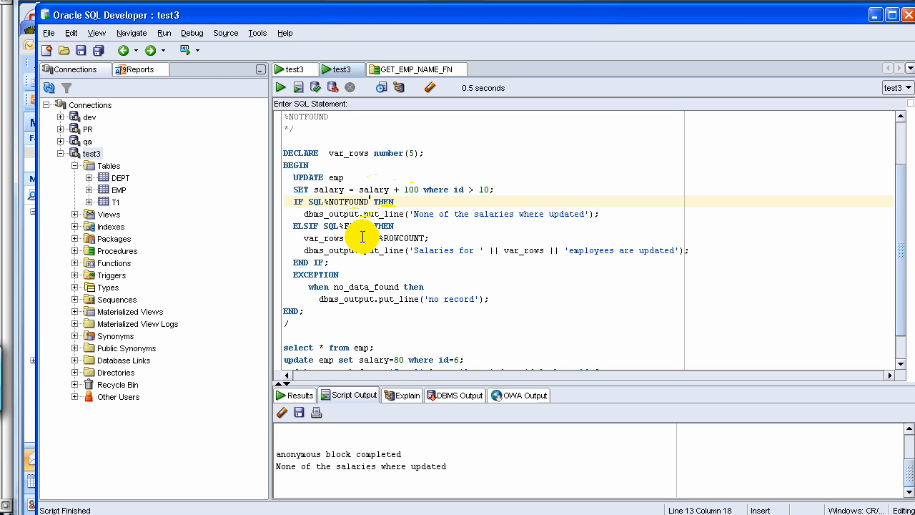
mouse_move(346, 189)
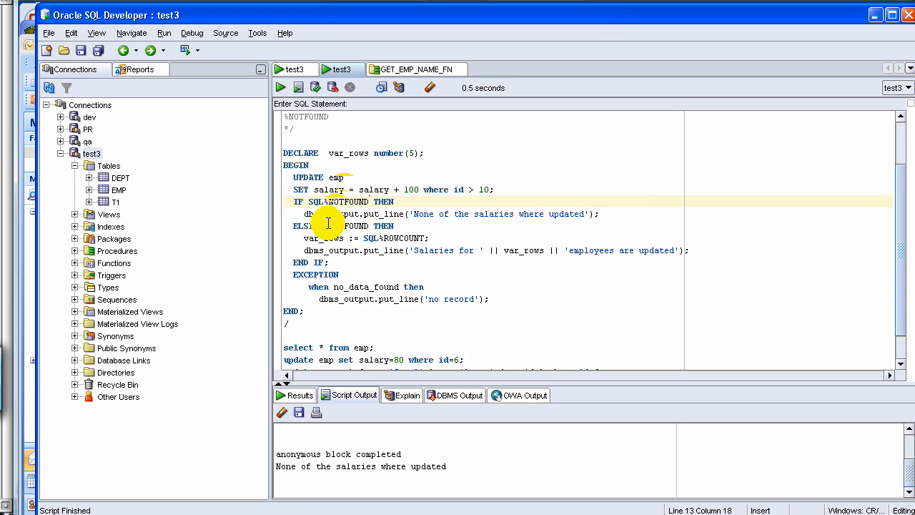
mouse_move(445, 194)
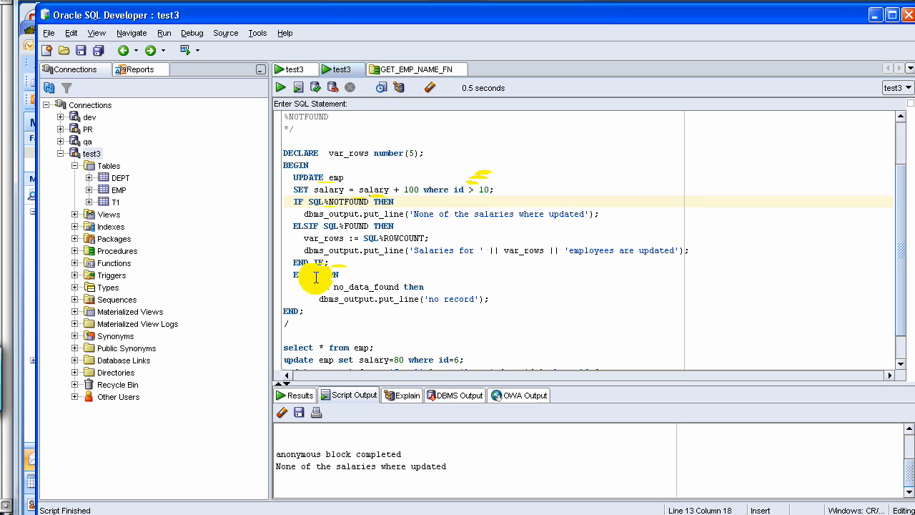
mouse_move(375, 244)
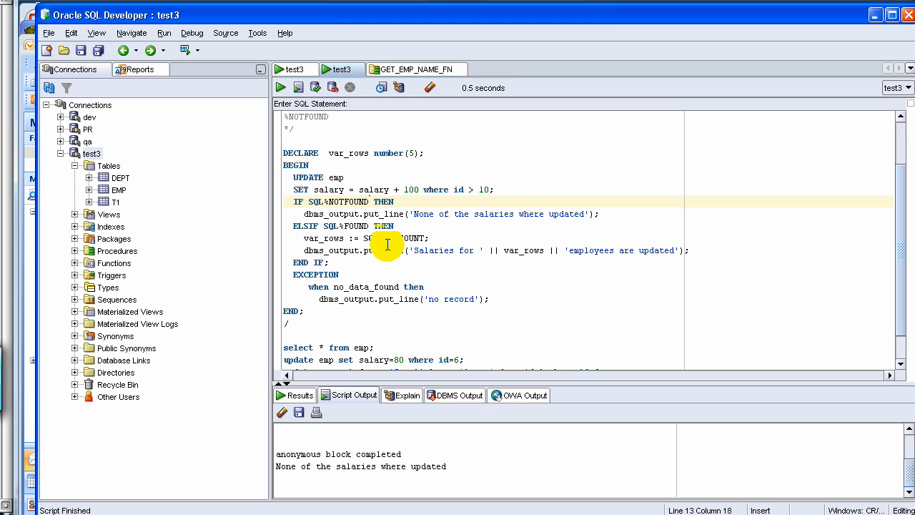
mouse_move(289, 152)
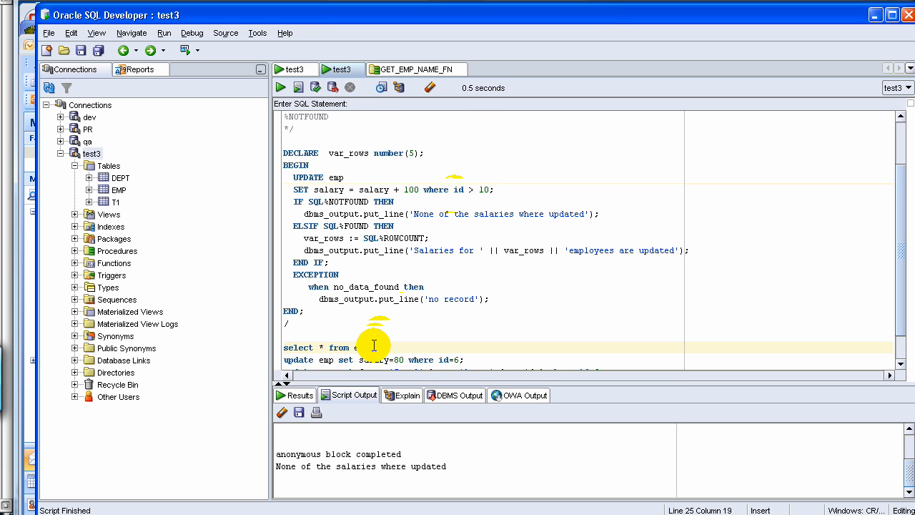
Run the update-salary block, reporting none of the salaries updated
click(295, 395)
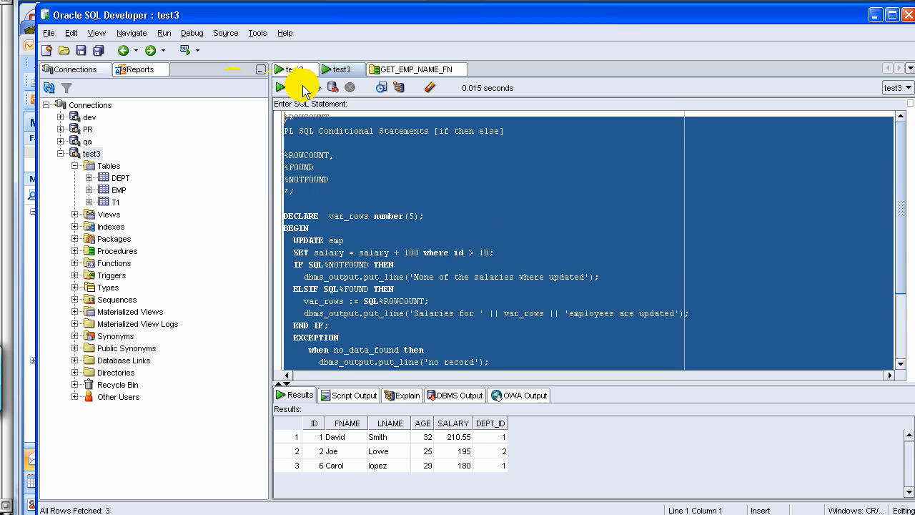
click(298, 87)
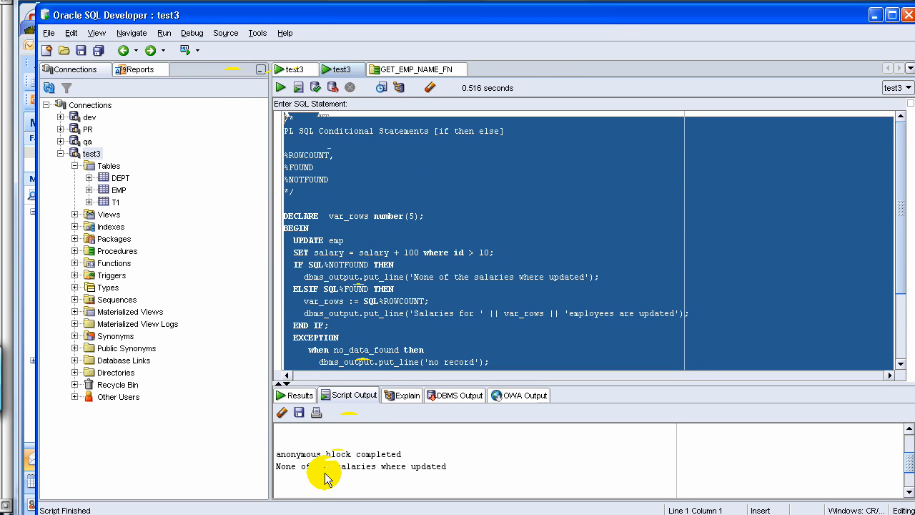
mouse_move(417, 474)
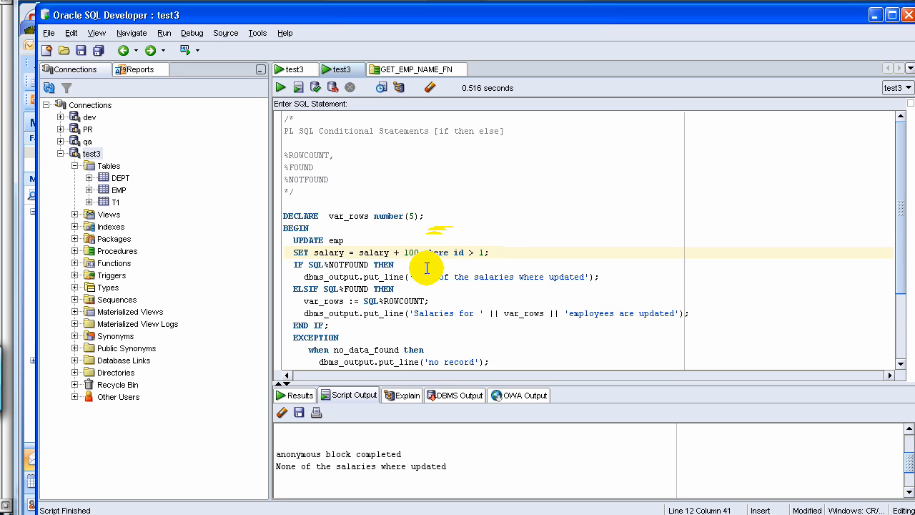
scroll(down, 3)
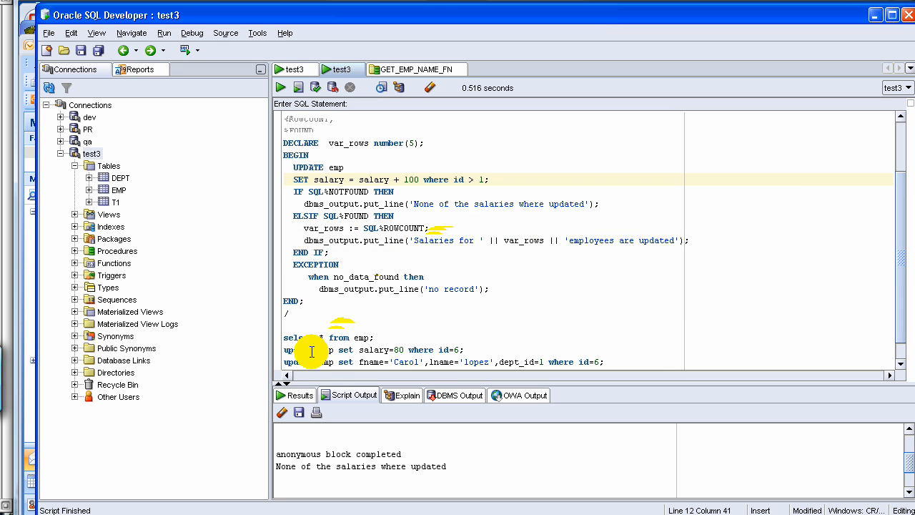